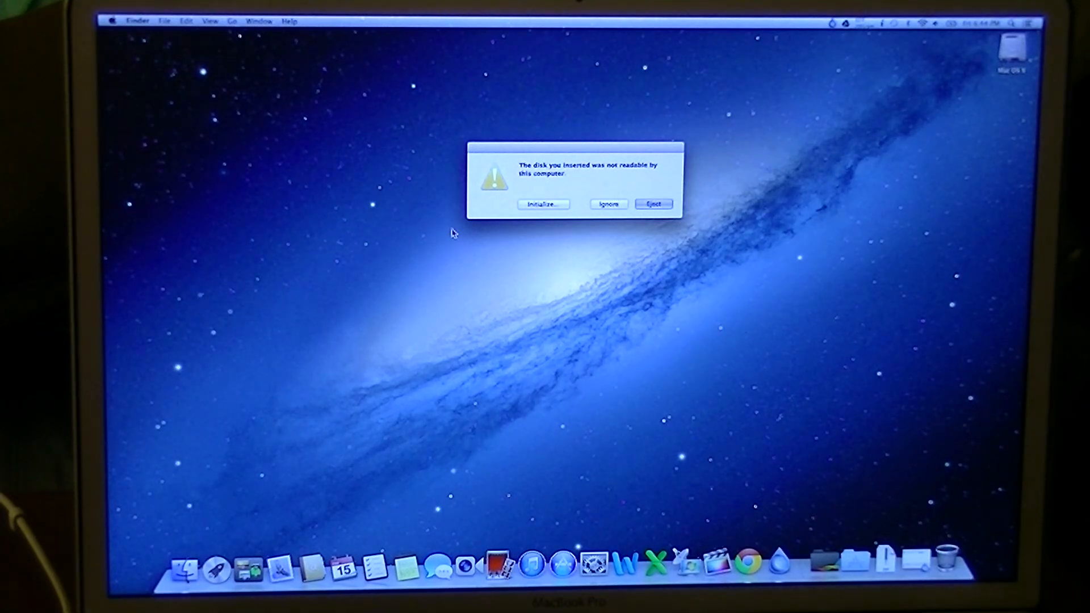
Initialize the unreadable disk and select the 250.06 GB external drive in Disk Utility.
click(651, 203)
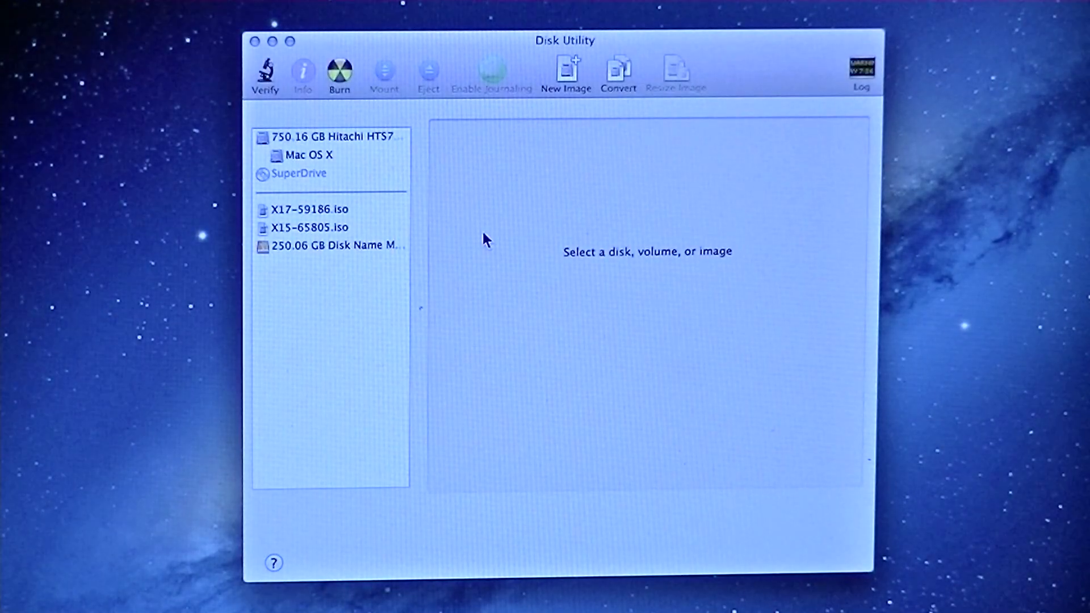
mouse_move(334, 257)
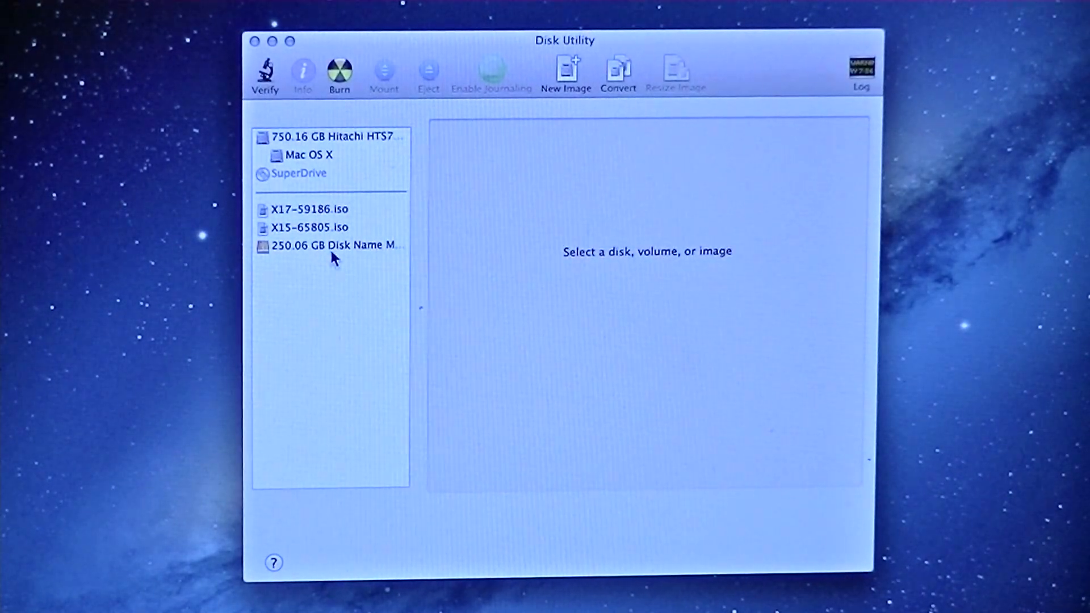
click(334, 245)
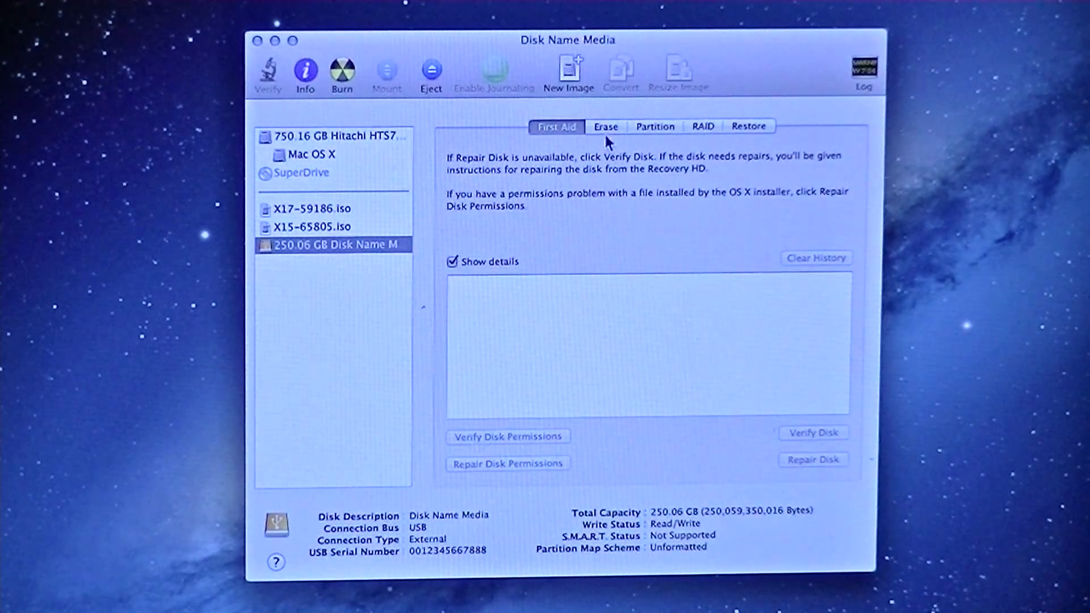
Lay out the disk as 1 Partition named 'MacBook SSD' in Mac OS Extended (Journaled).
click(653, 126)
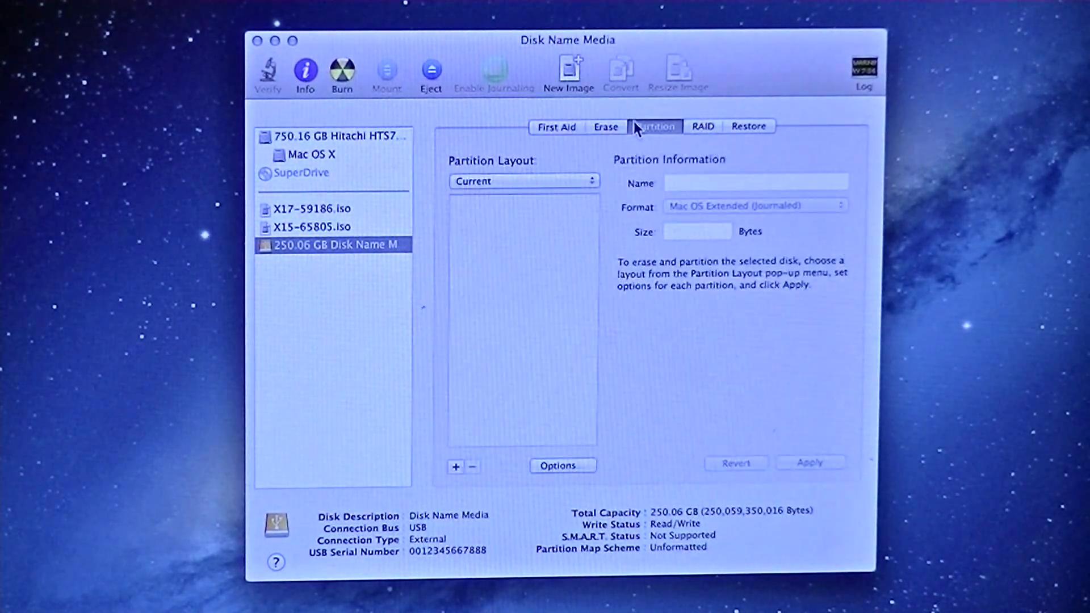
click(523, 181)
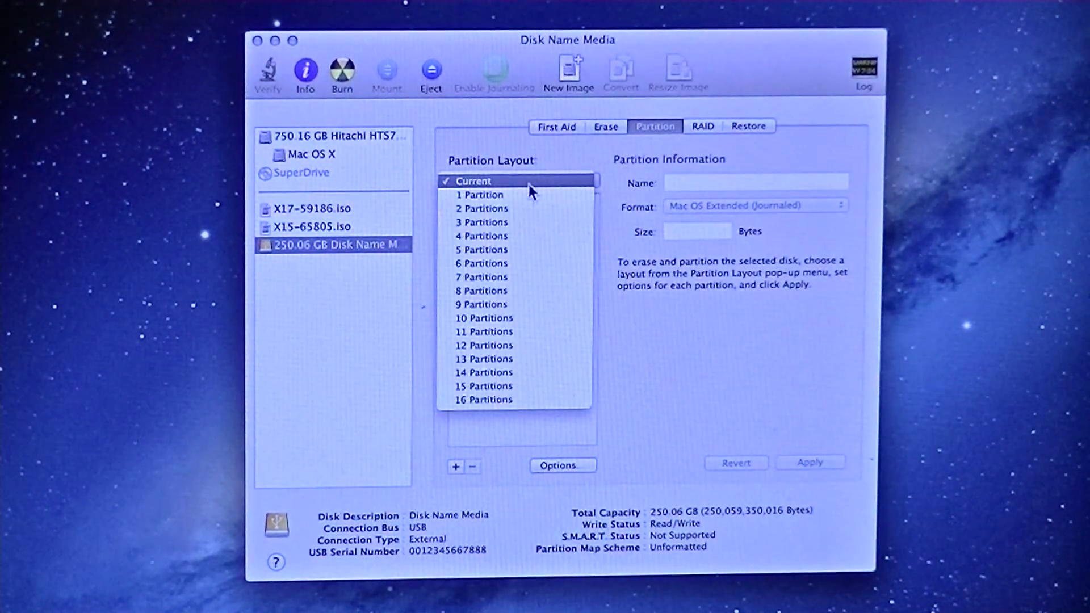
click(478, 194)
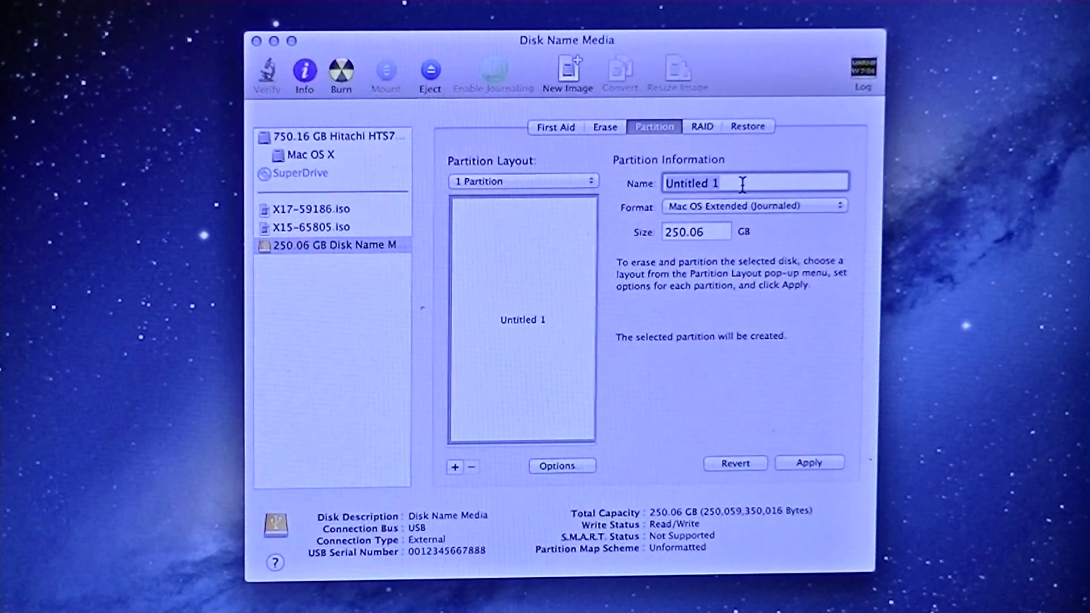
text(M)
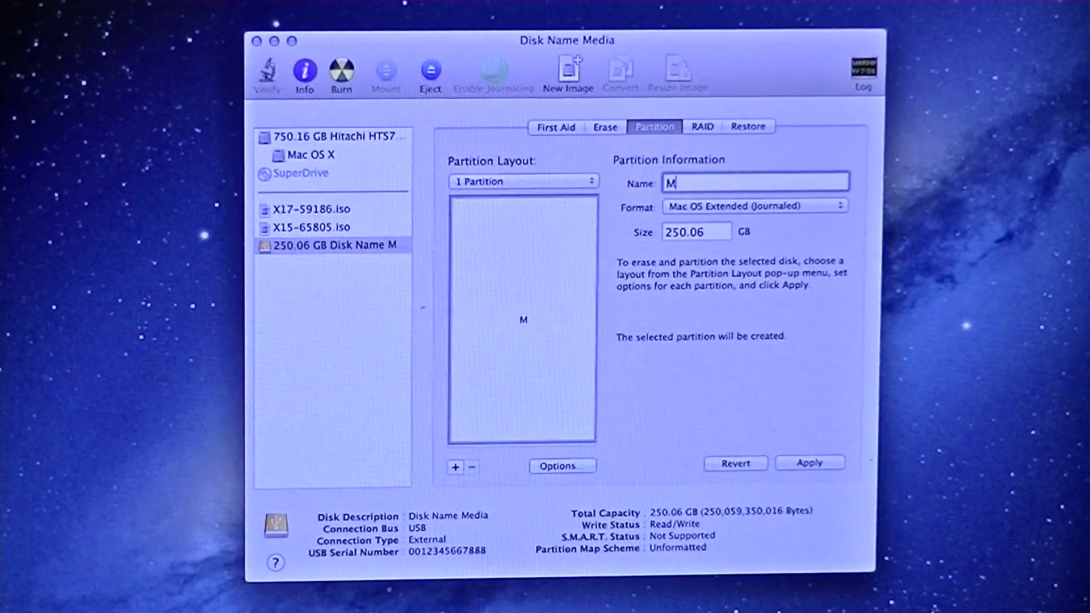
text(acBook)
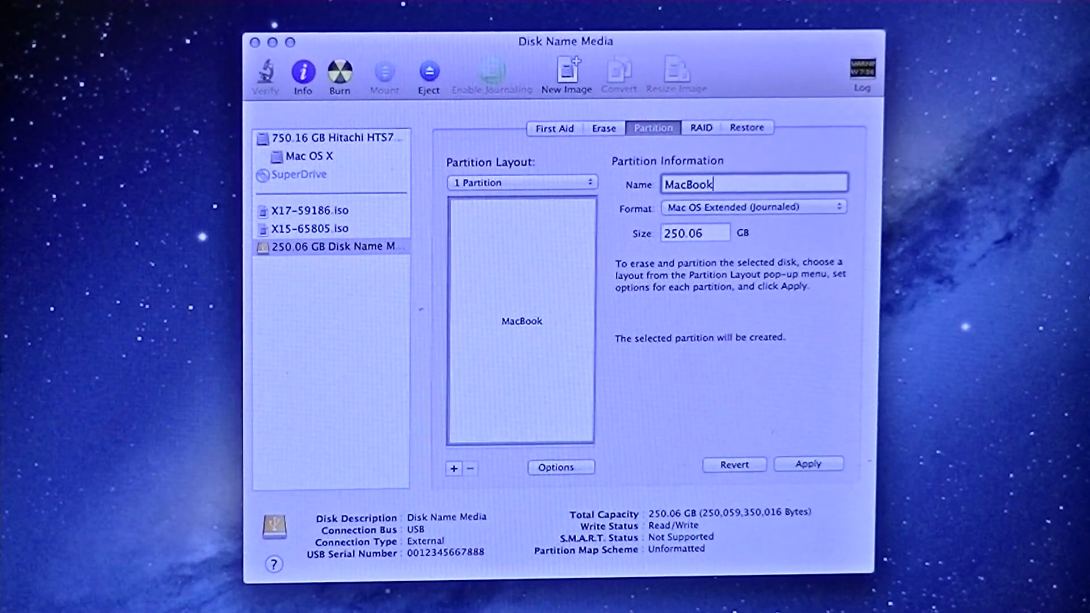
text(SSD)
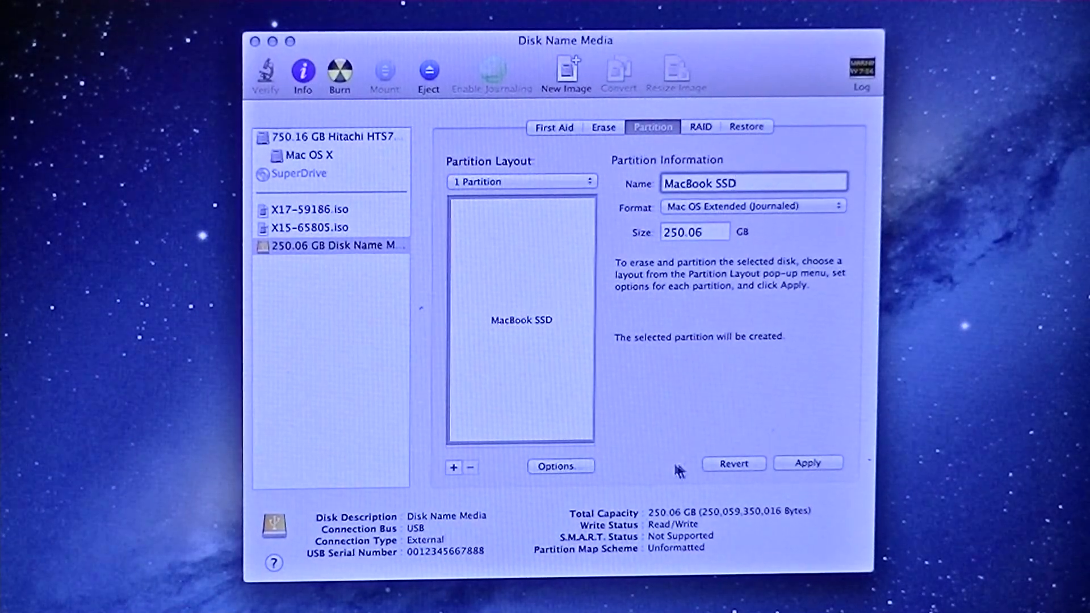
Apply the layout with a GUID Partition Table and decline Time Machine for MacBook SSD.
click(560, 465)
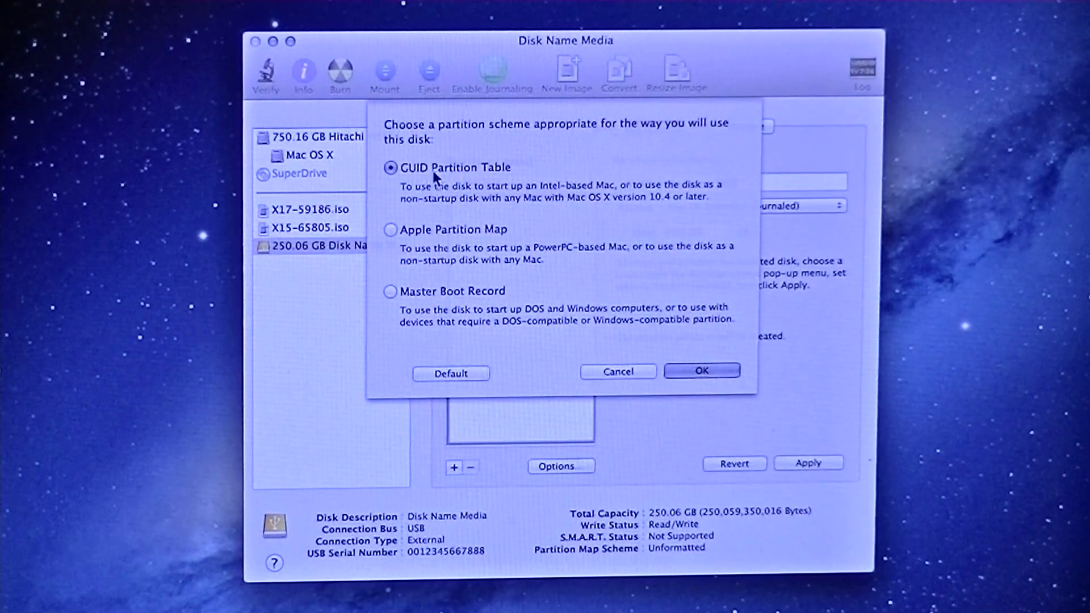
click(701, 370)
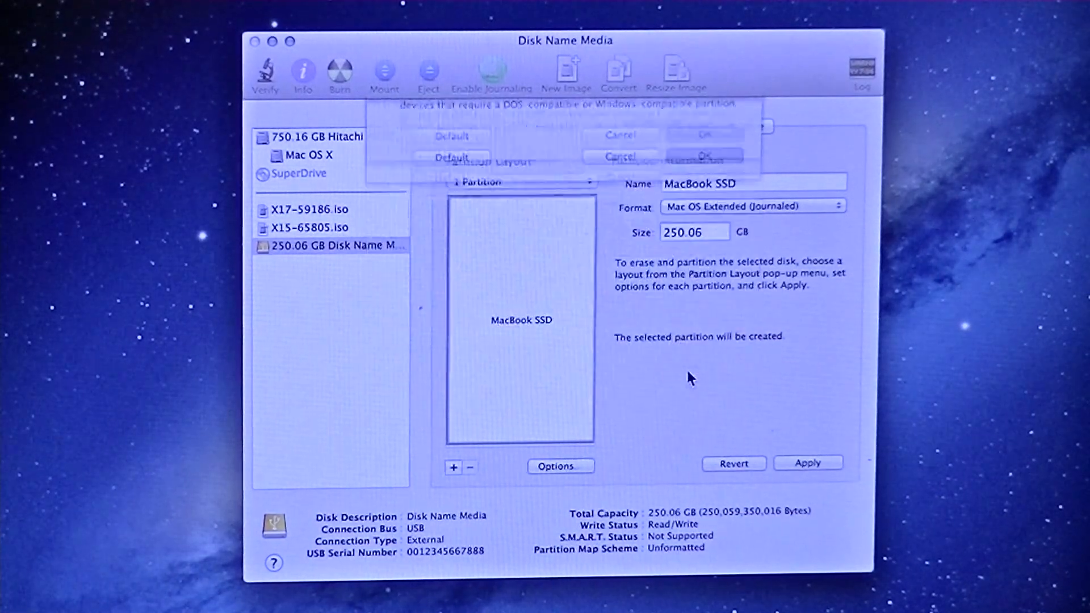
click(808, 462)
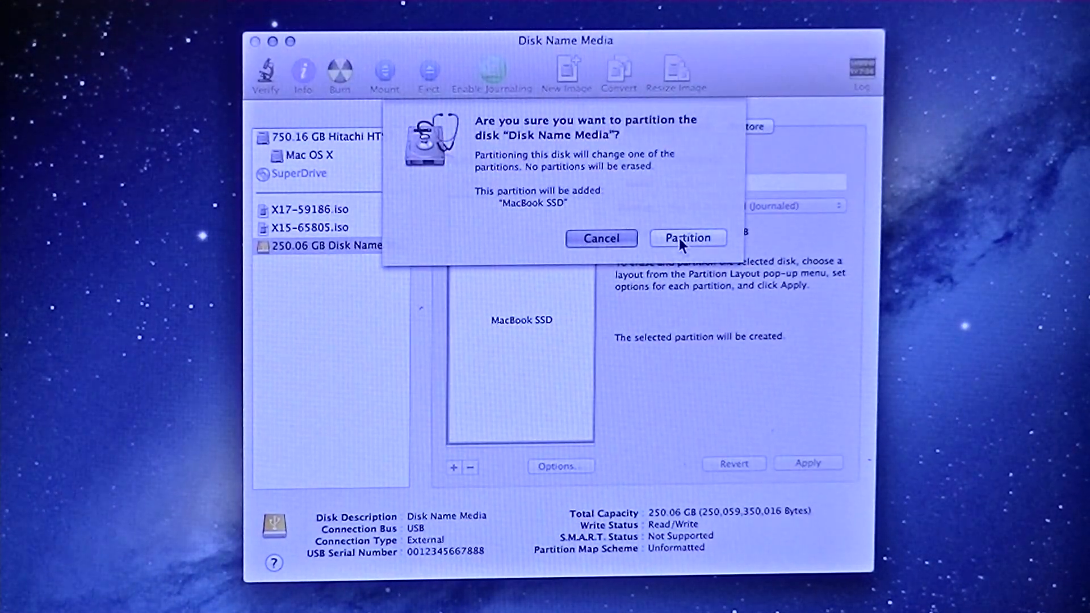
click(687, 237)
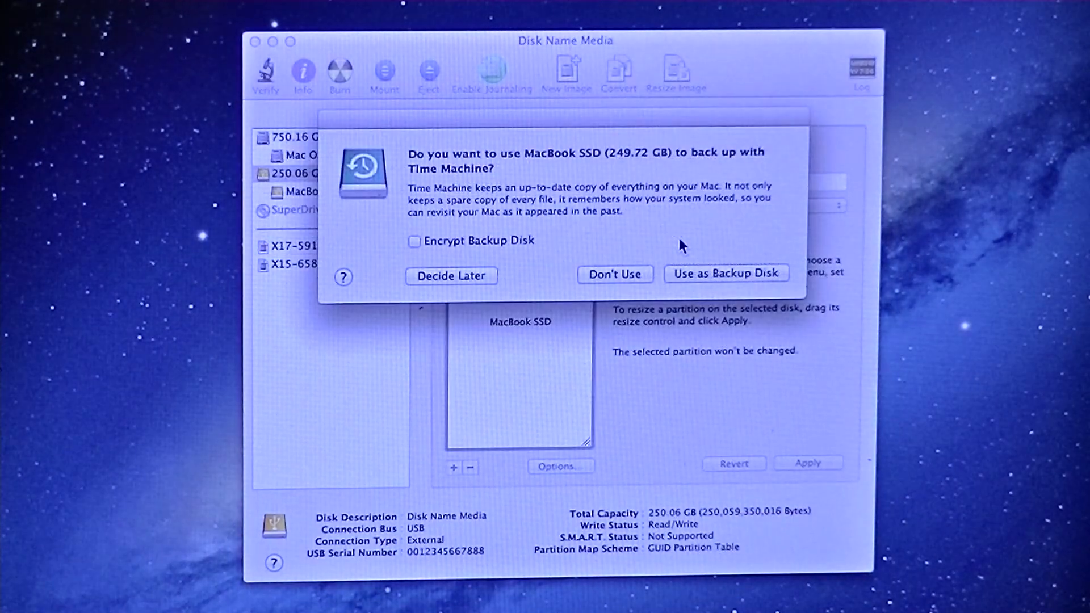
mouse_move(668, 239)
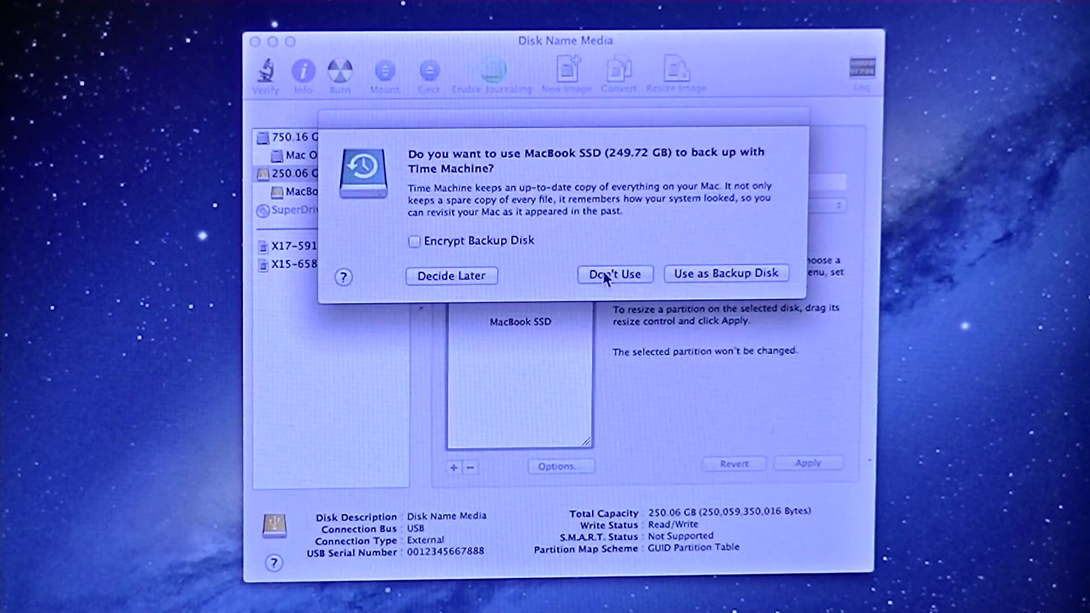
click(615, 274)
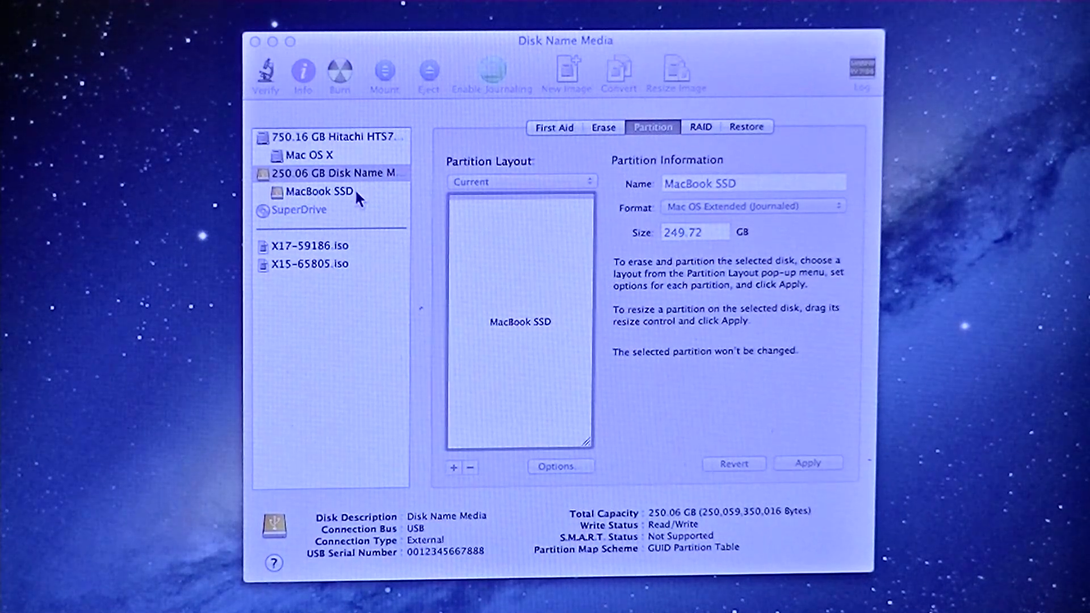
mouse_move(544, 259)
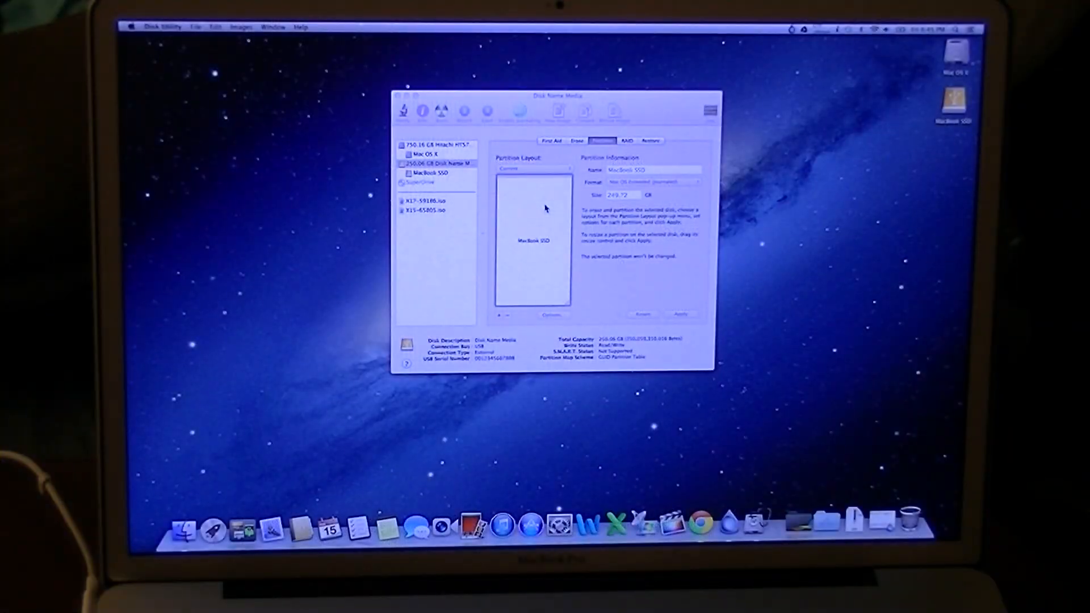
Quit Disk Utility and launch Carbon Copy Cloner from the Applications stack.
click(168, 26)
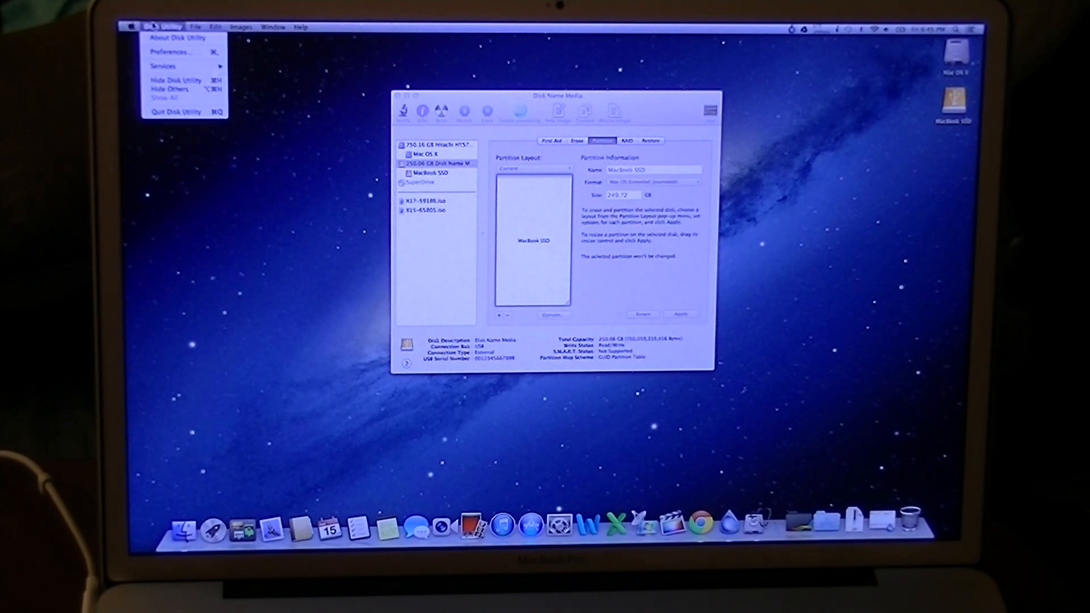
click(179, 112)
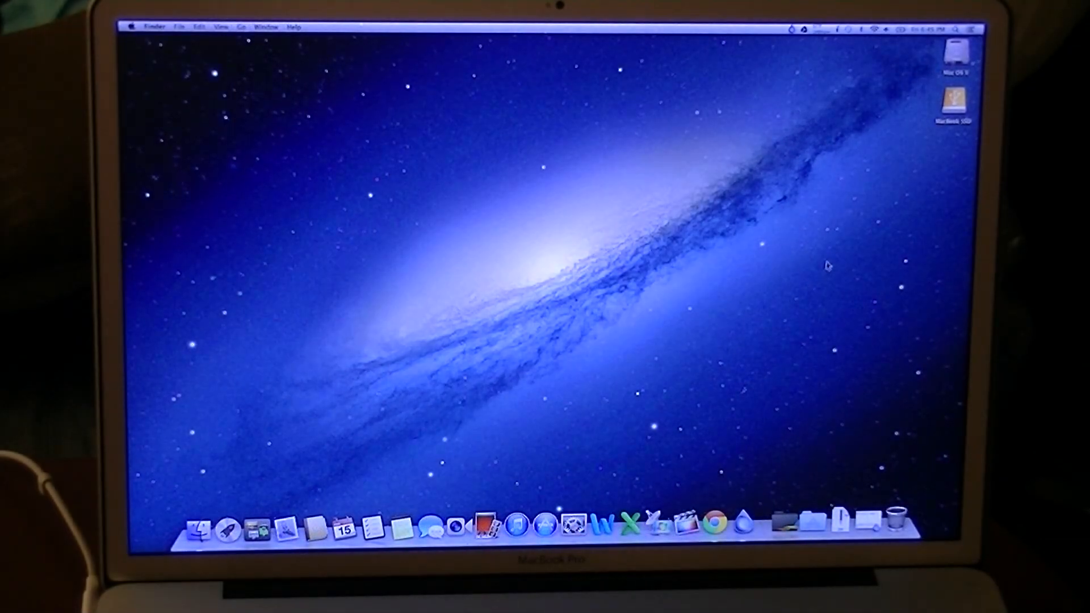
mouse_move(799, 324)
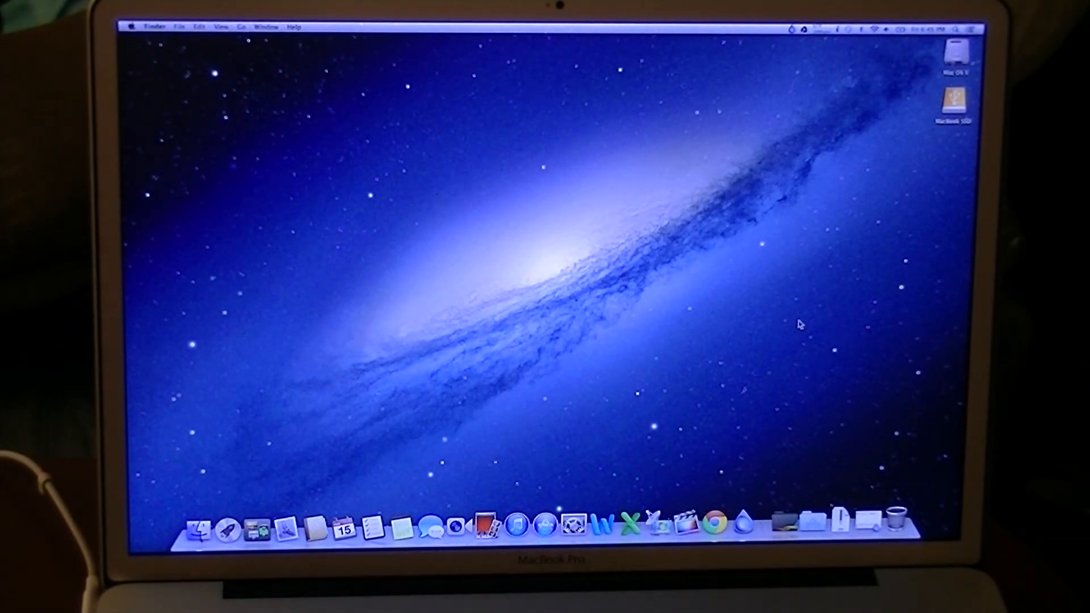
mouse_move(806, 521)
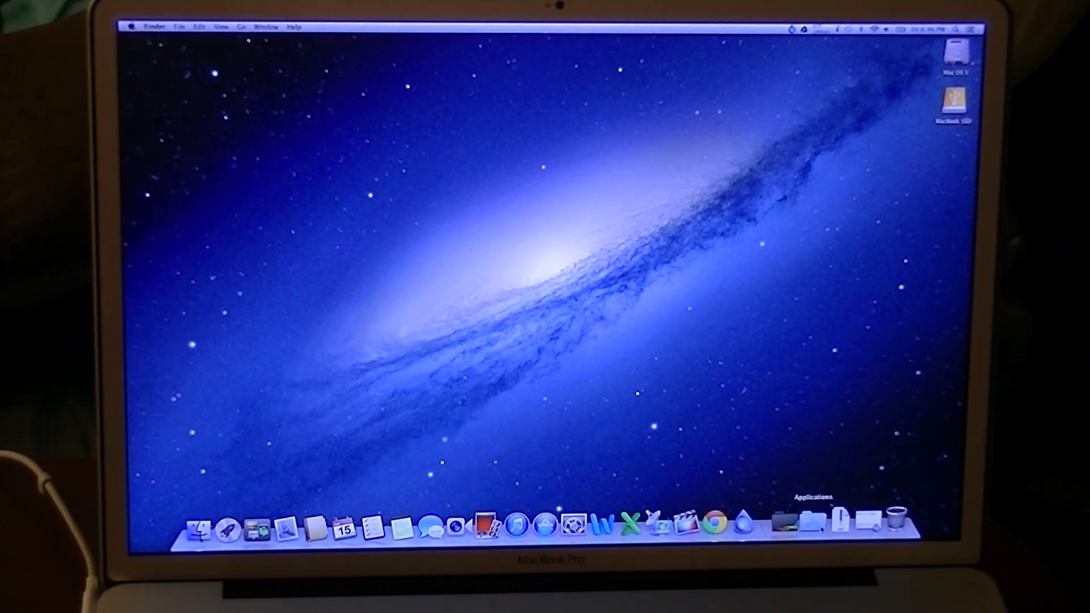
click(805, 516)
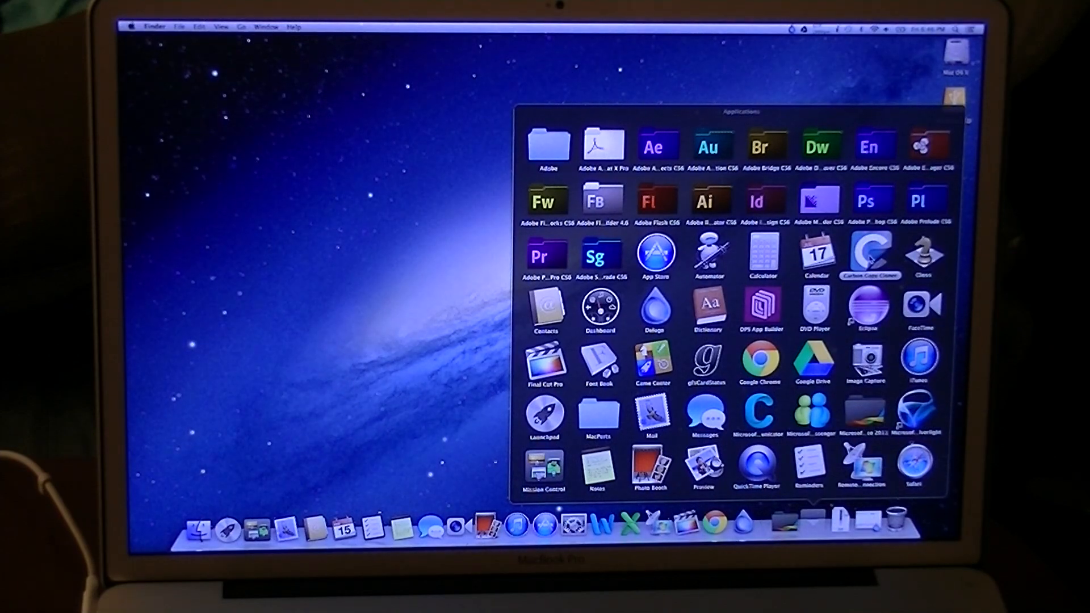
double_click(871, 252)
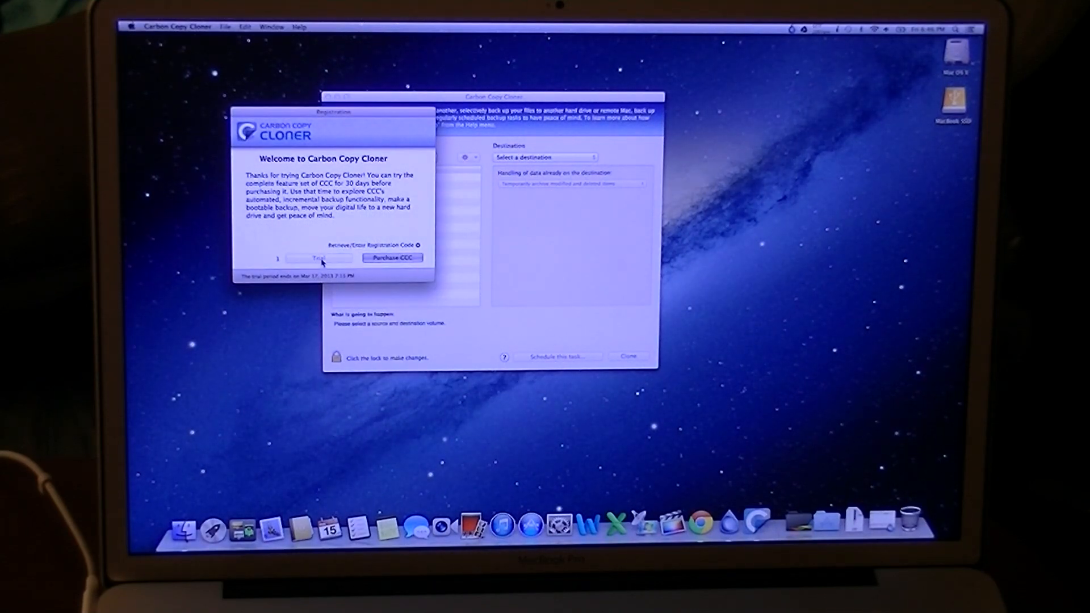
Continue the trial and set the clone from Mac OS X to MacBook SSD with data handling chosen.
click(319, 258)
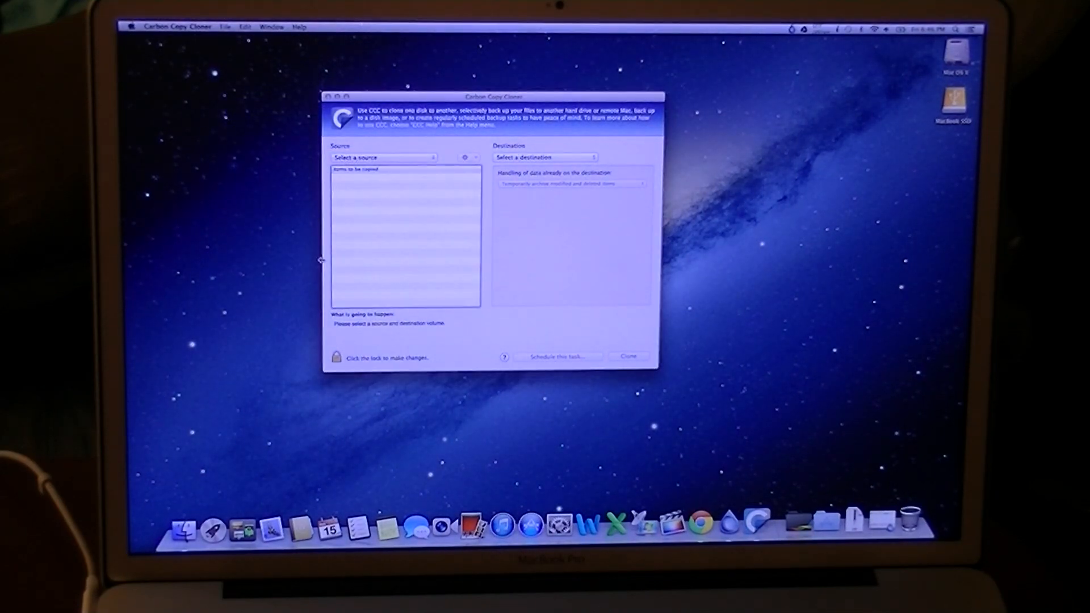
click(381, 156)
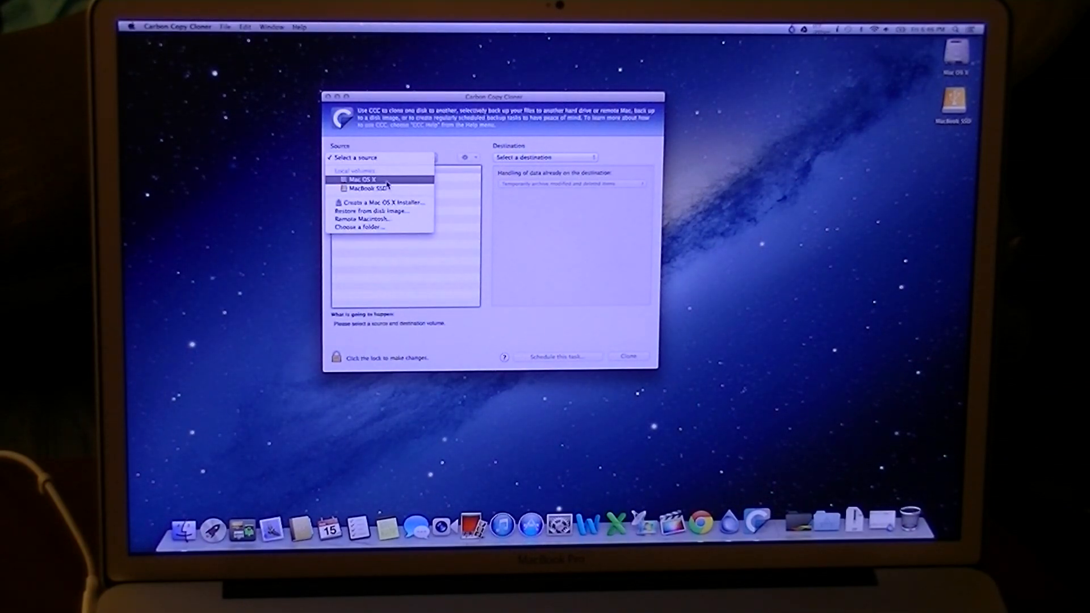
click(364, 180)
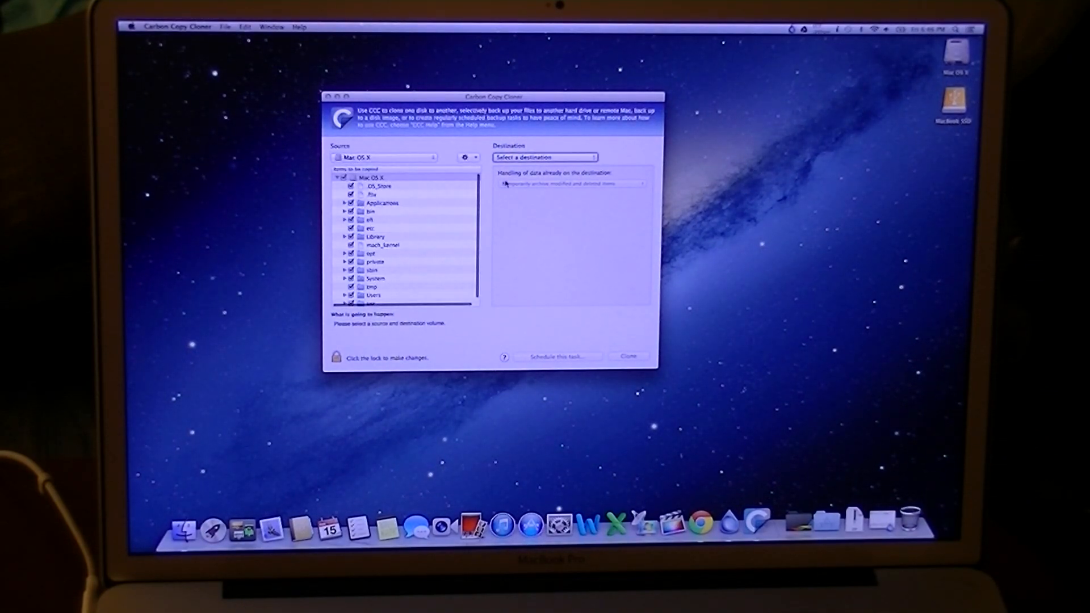
click(544, 156)
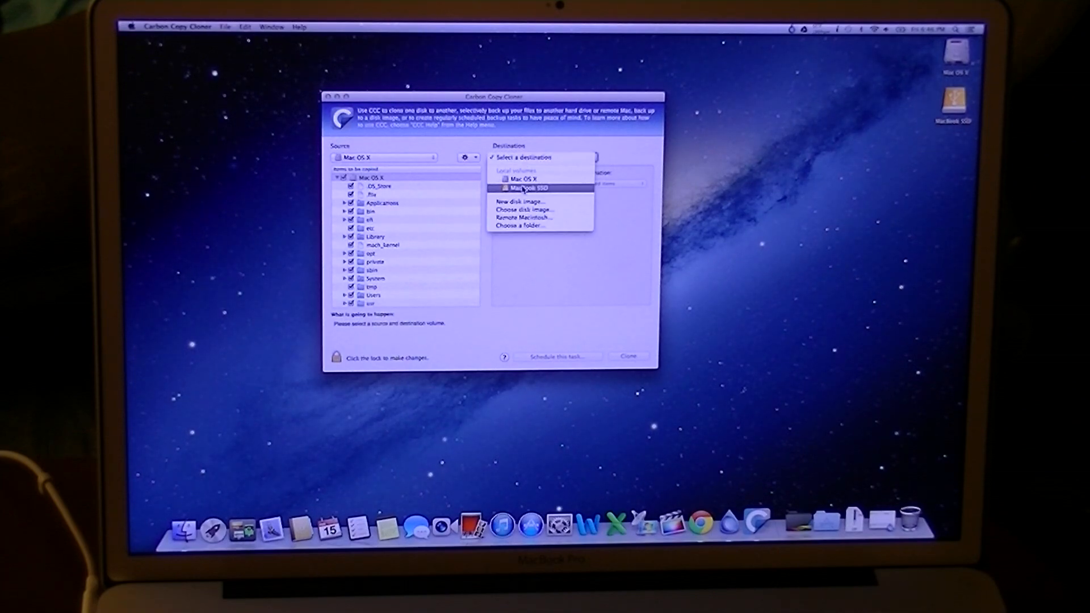
click(532, 188)
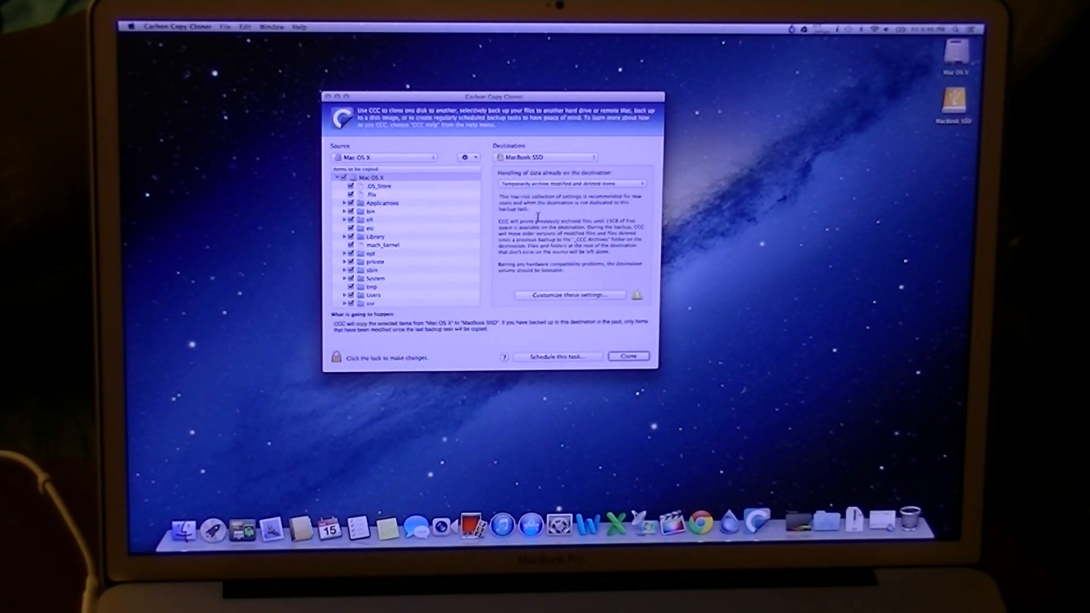
click(567, 183)
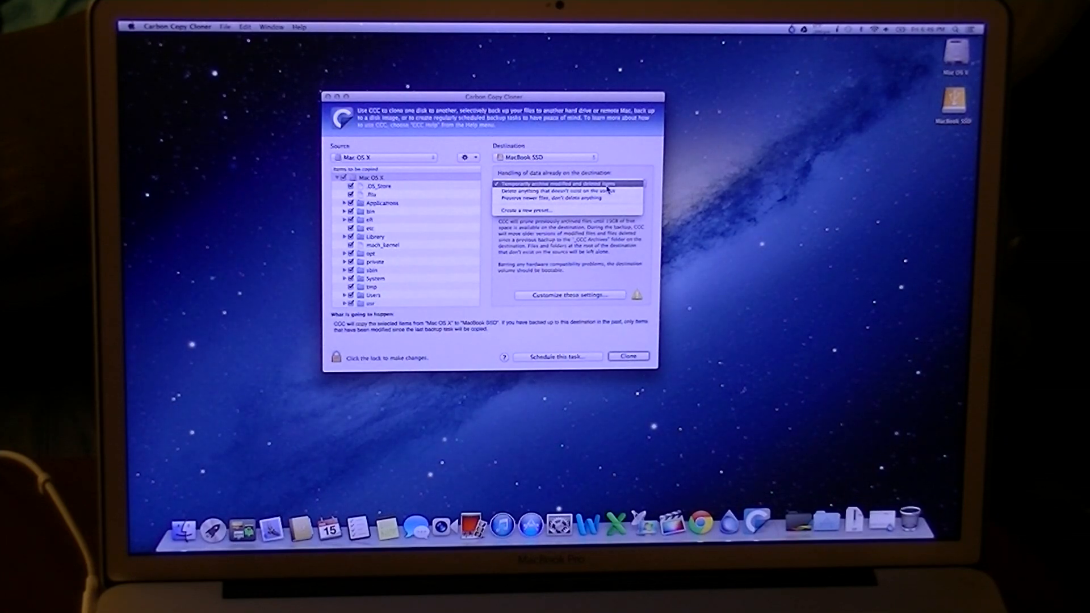
click(626, 355)
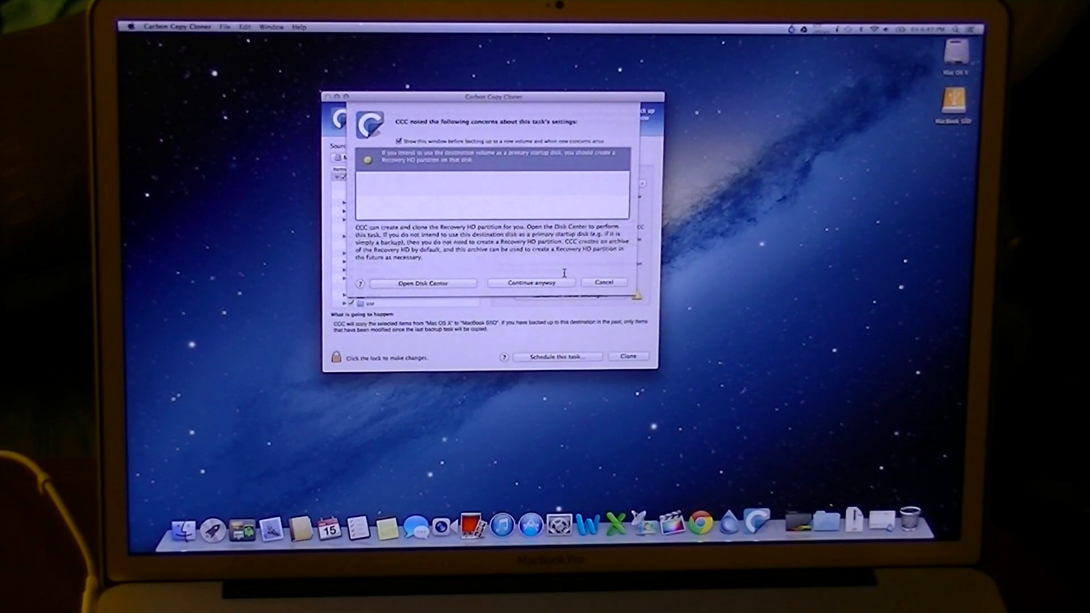
Create a Recovery HD partition on MacBook SSD via Disk Center and authorize it.
click(420, 283)
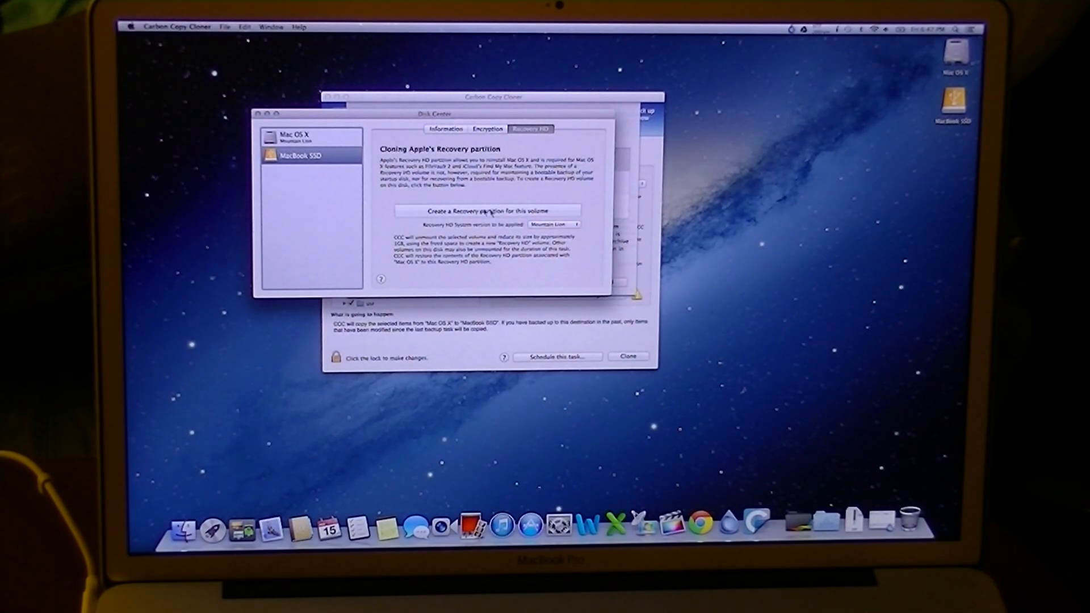
click(487, 211)
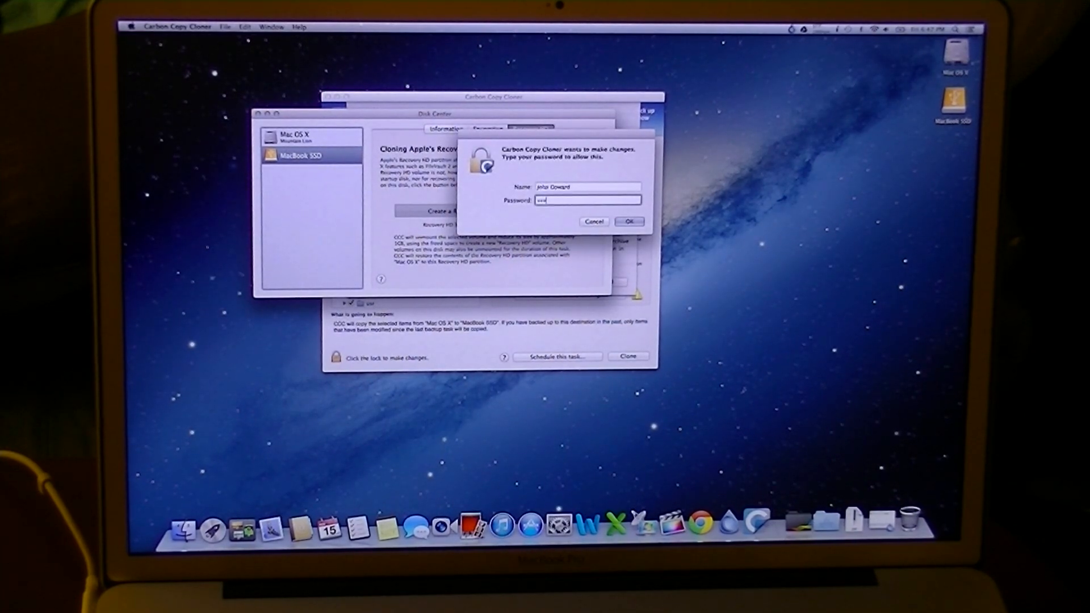
click(630, 222)
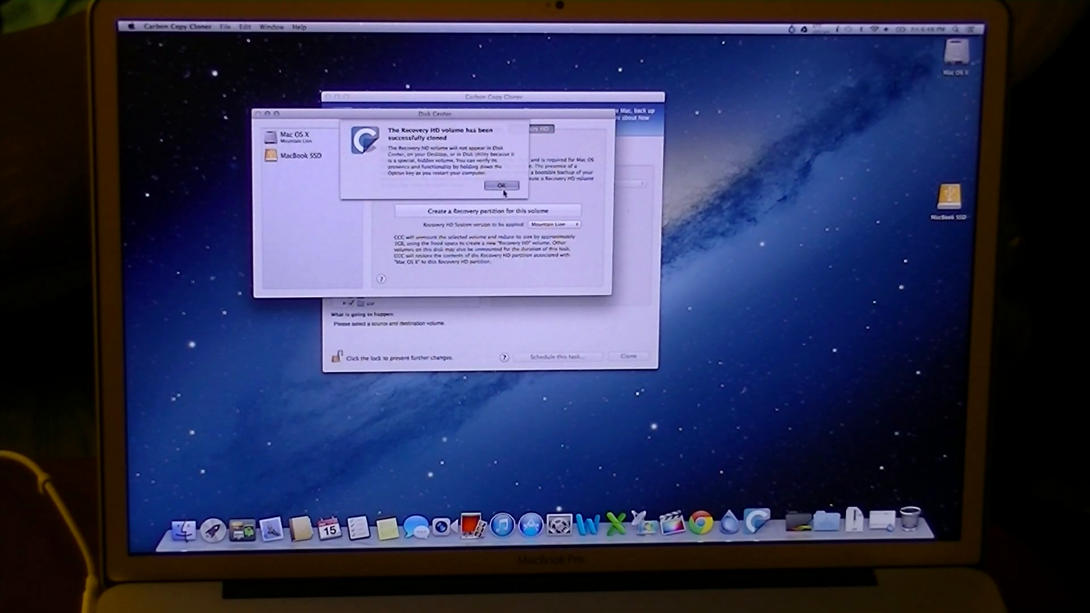
Acknowledge the success notice, reselect MacBook SSD as destination, and start the clone.
click(499, 185)
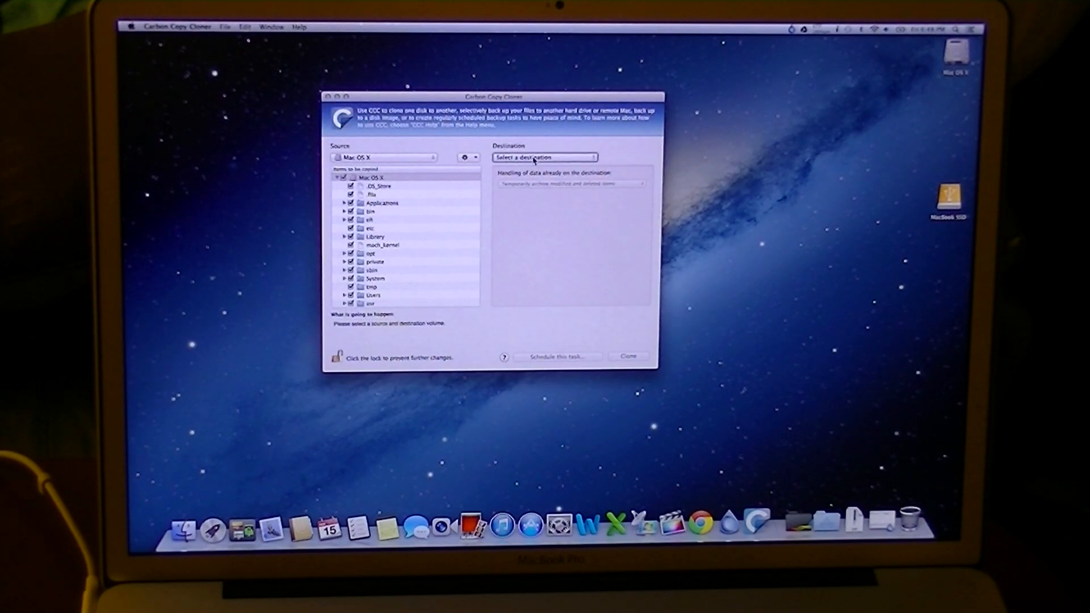
click(544, 156)
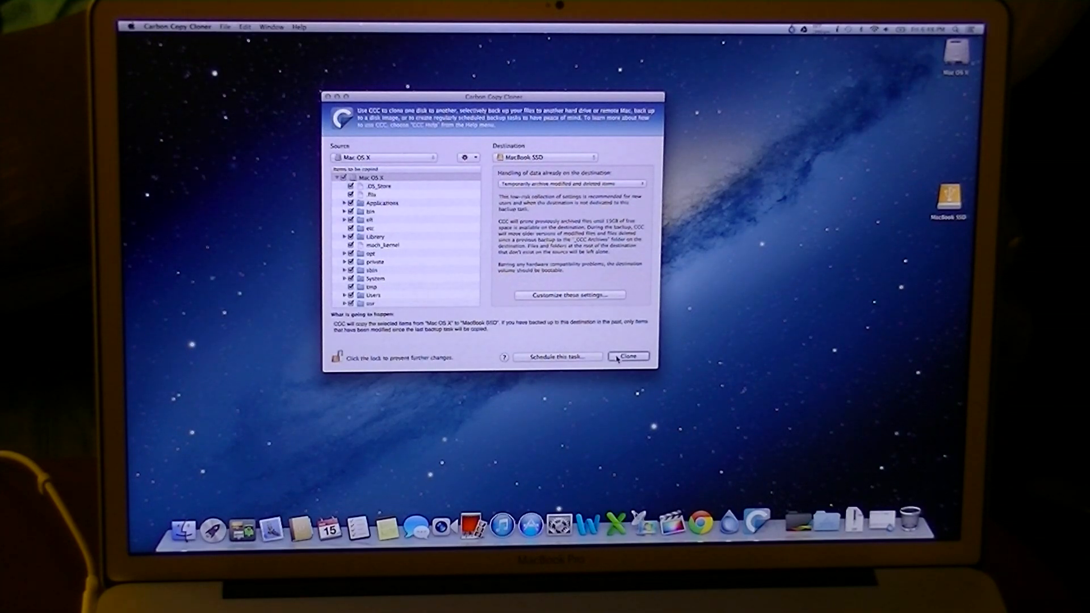
click(626, 355)
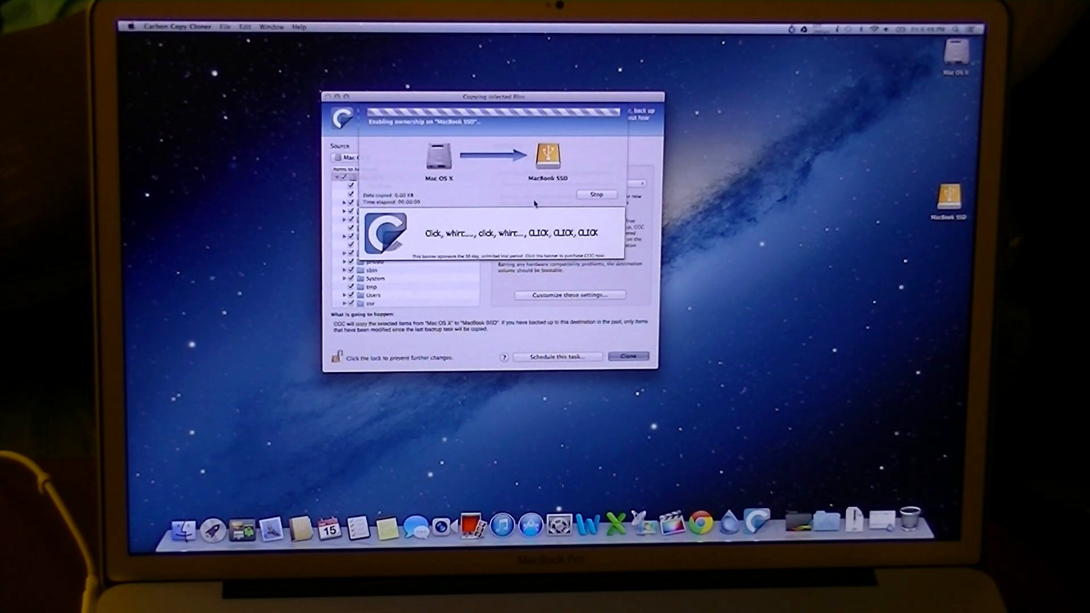